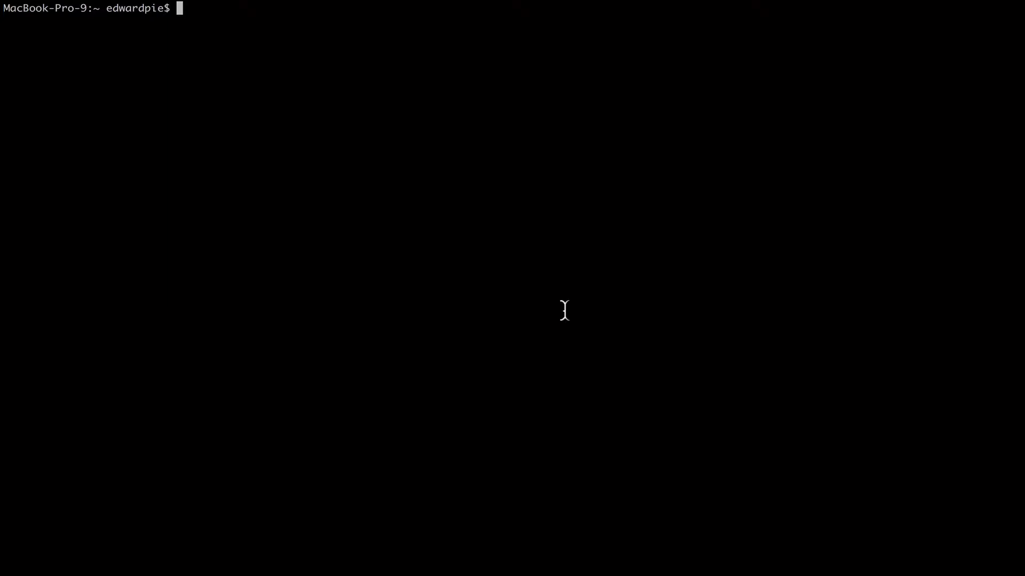
Move into the Desktop and make a new folder named cv, shortening an initially longer name.
{"action": "type", "text": "cd"}
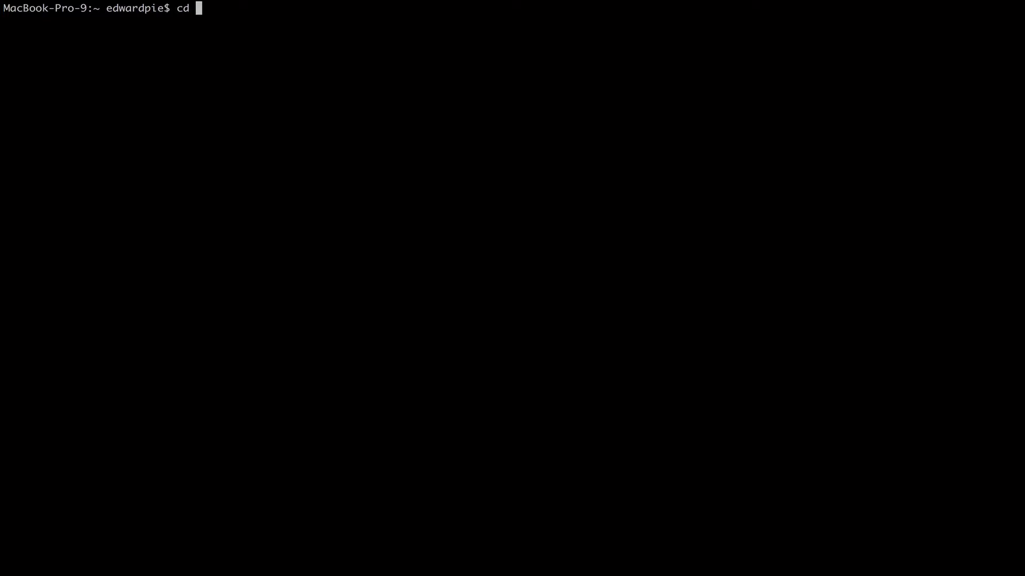
{"action": "type", "text": "Desktop/"}
{"action": "type", "text": "mkd"}
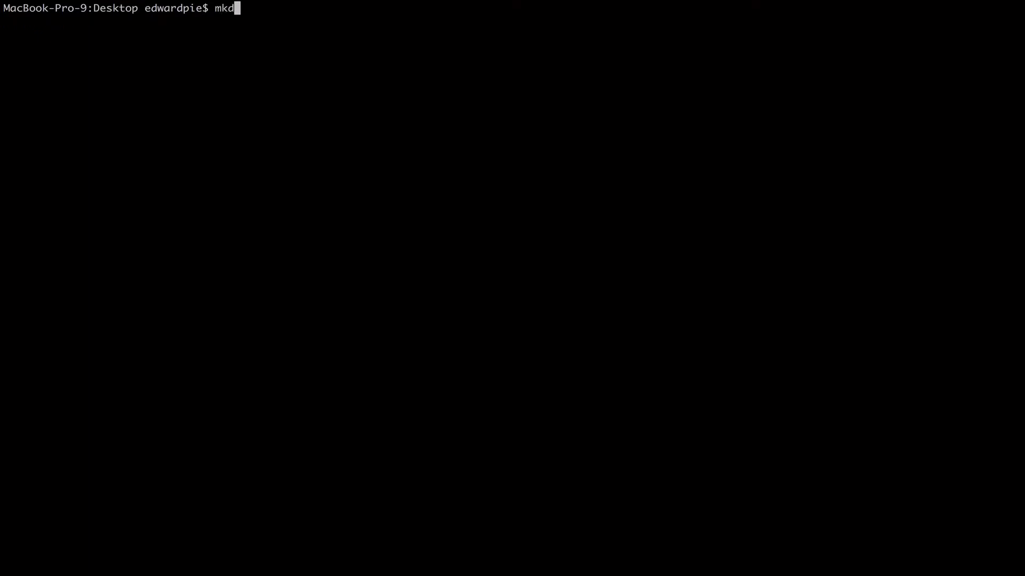
{"action": "type", "text": "ir"}
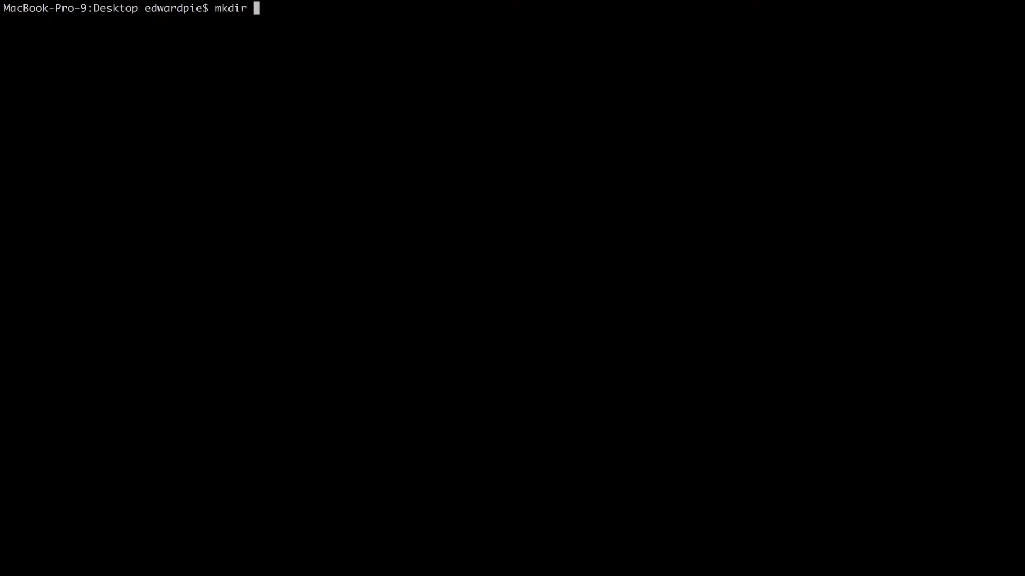
{"action": "type", "text": "compute"}
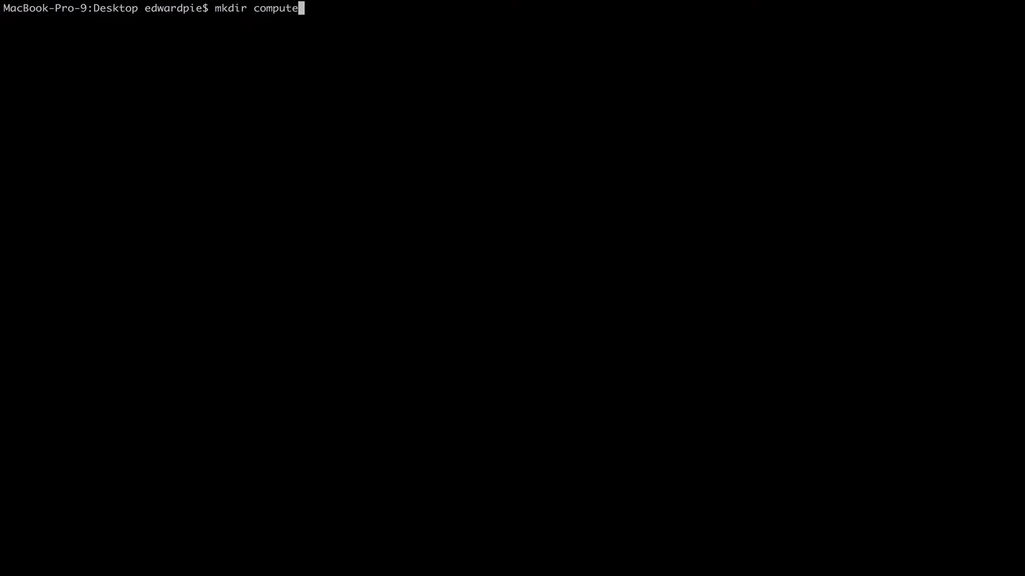
{"action": "type", "text": "rvisio"}
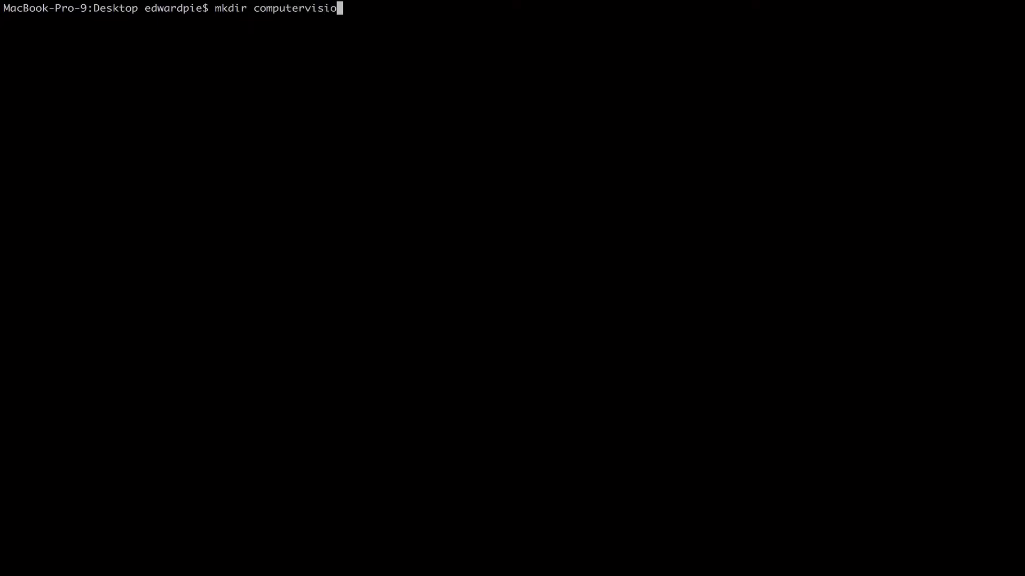
{"action": "key", "text": "BackSpace"}
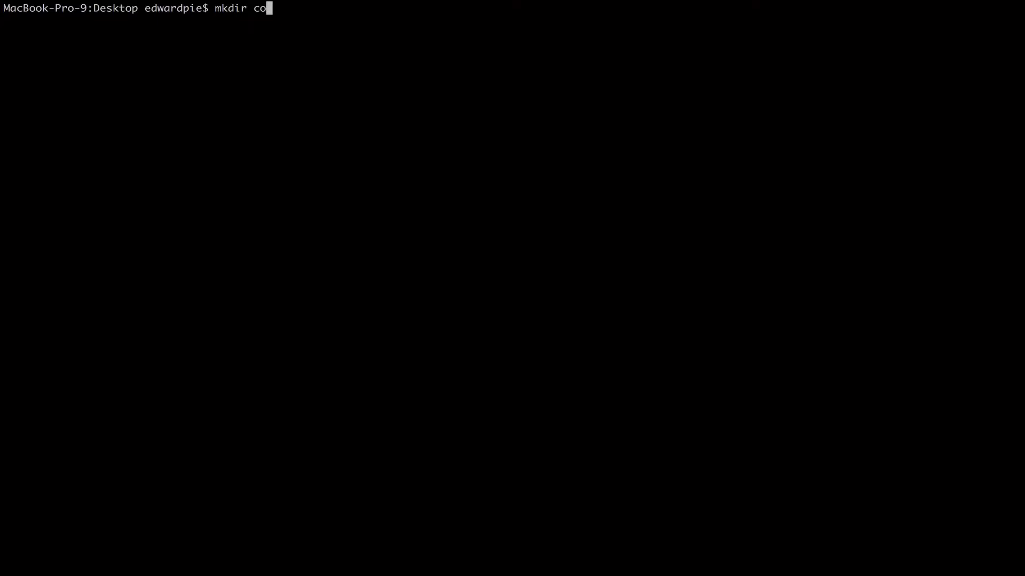
{"action": "key", "text": "Return"}
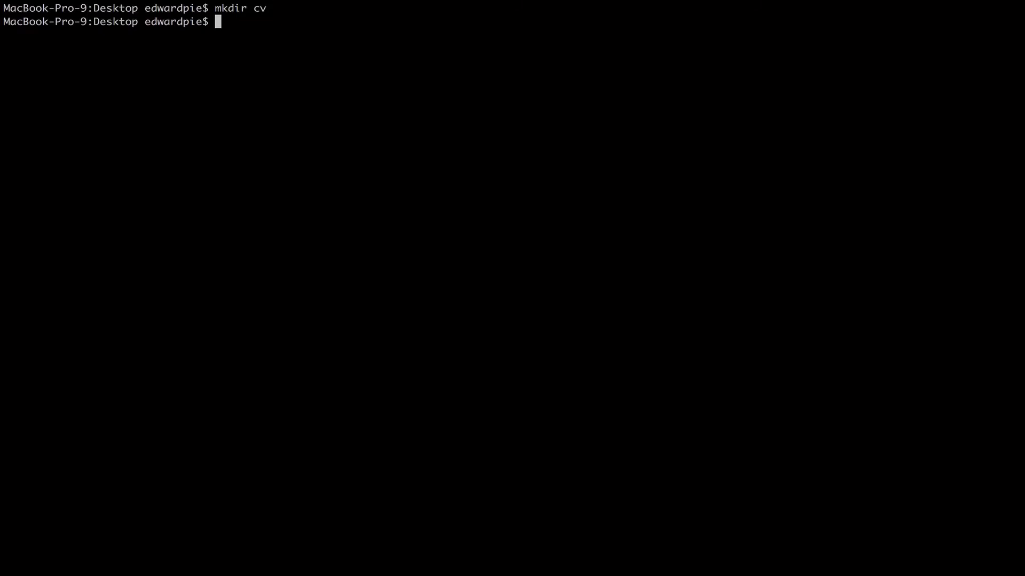
Change into the new cv folder.
{"action": "type", "text": "cd c"}
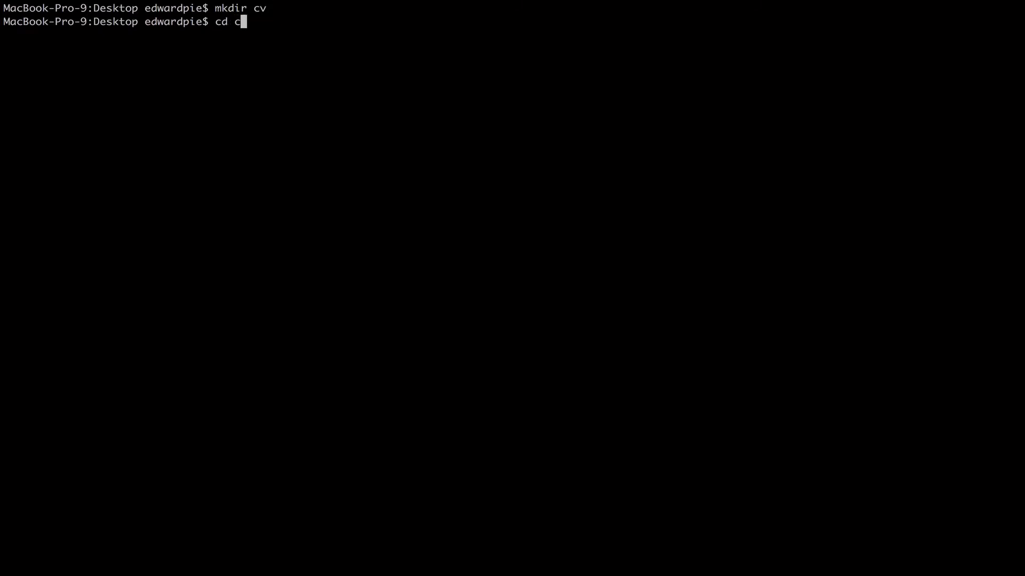
{"action": "key", "text": "Return"}
{"action": "type", "text": "ls"}
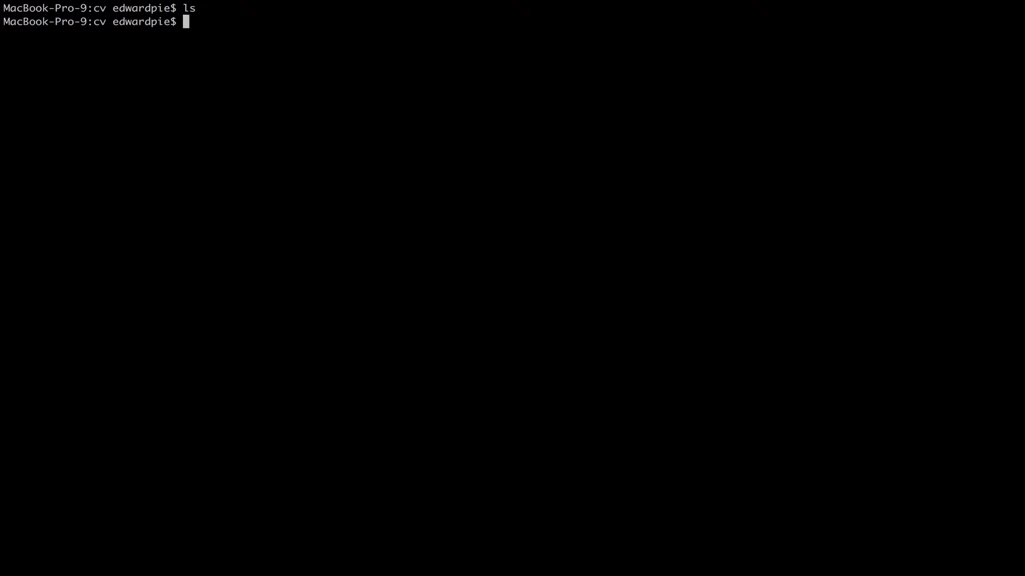
Create a Python virtual environment with python3 -m venv, mistakenly named env].
{"action": "type", "text": "python"}
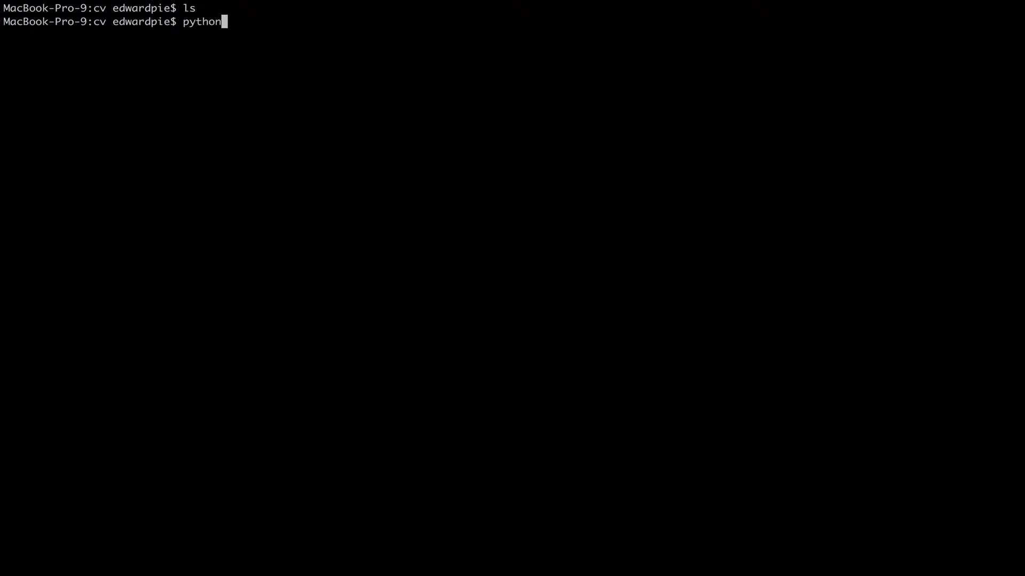
{"action": "type", "text": "3 -n"}
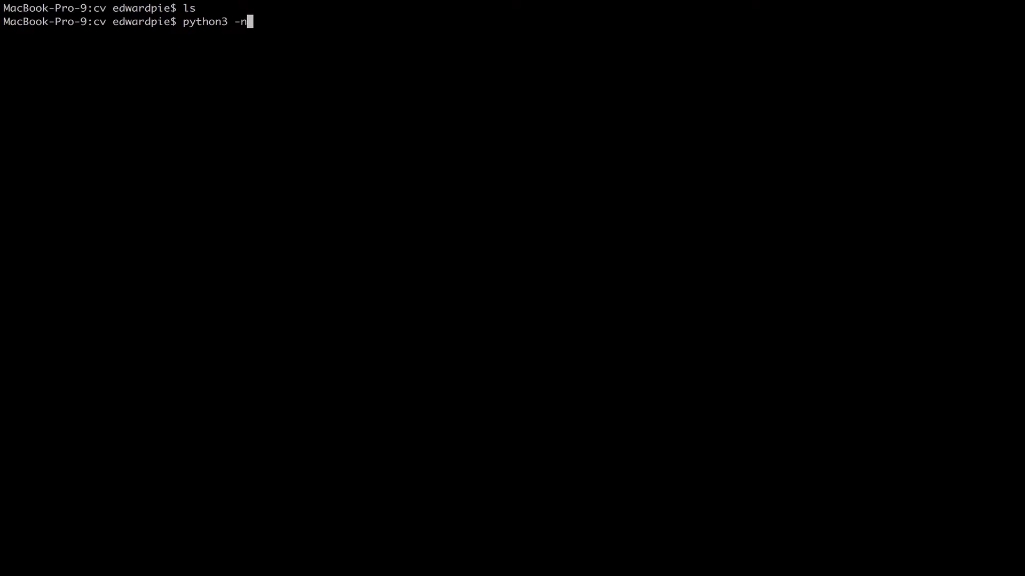
{"action": "type", "text": "m ve"}
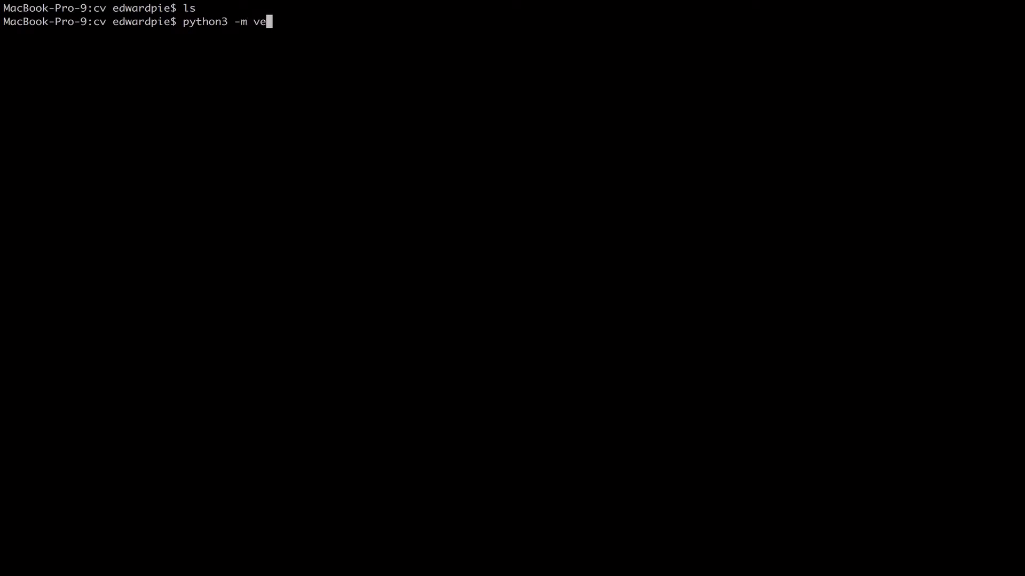
{"action": "type", "text": "nv"}
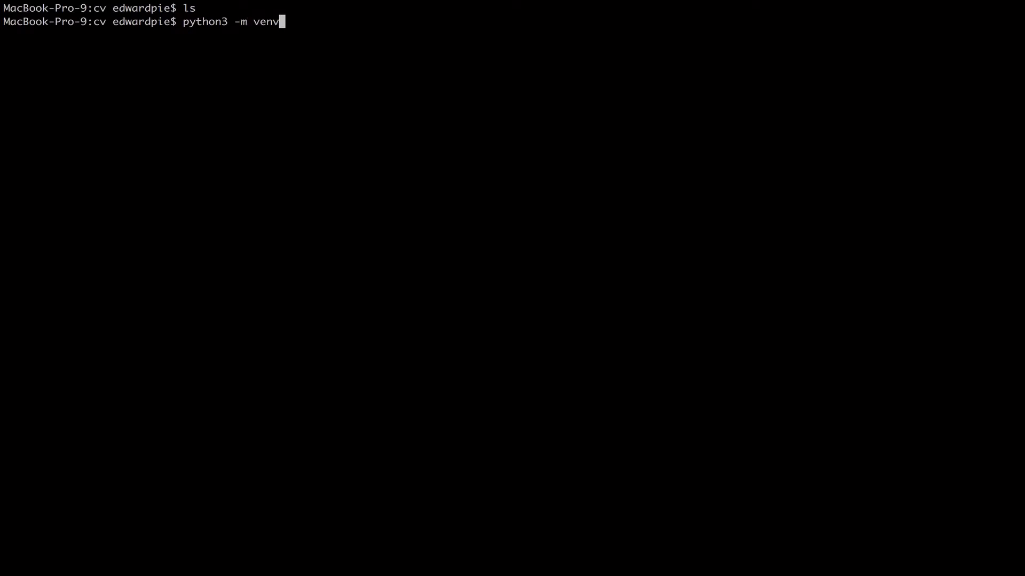
{"action": "type", "text": "en"}
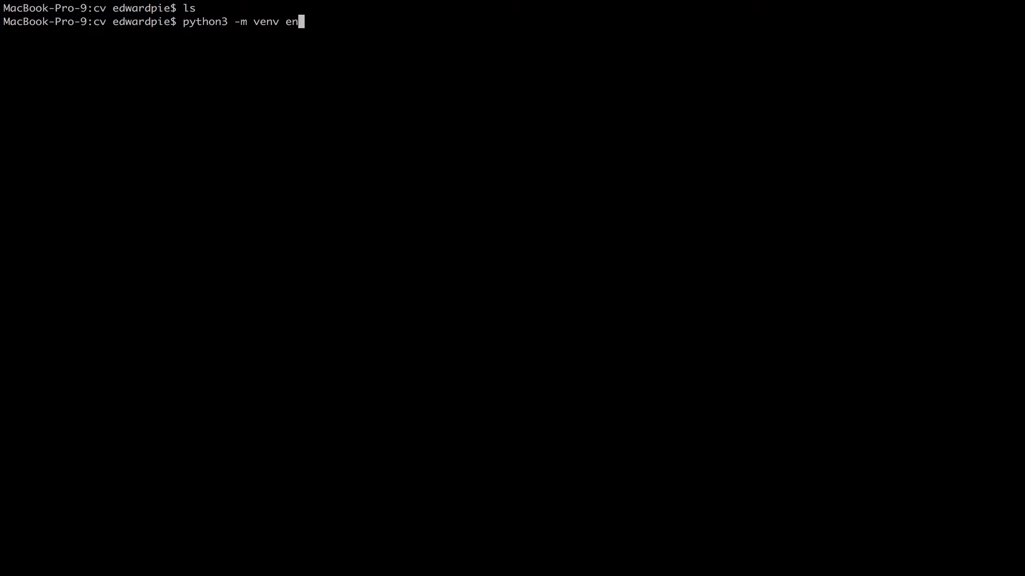
{"action": "type", "text": "v]"}
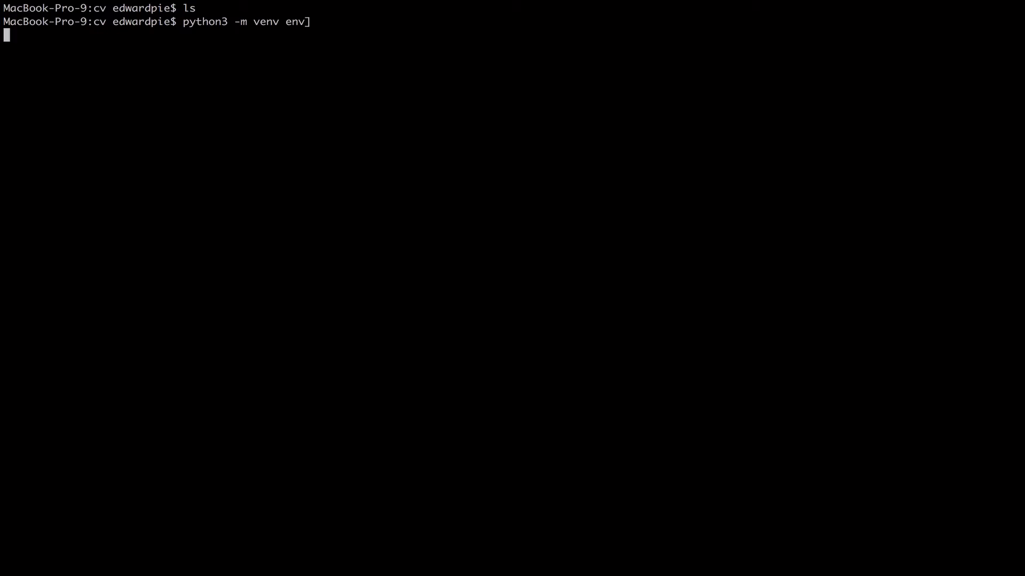
{"action": "key", "text": "Return"}
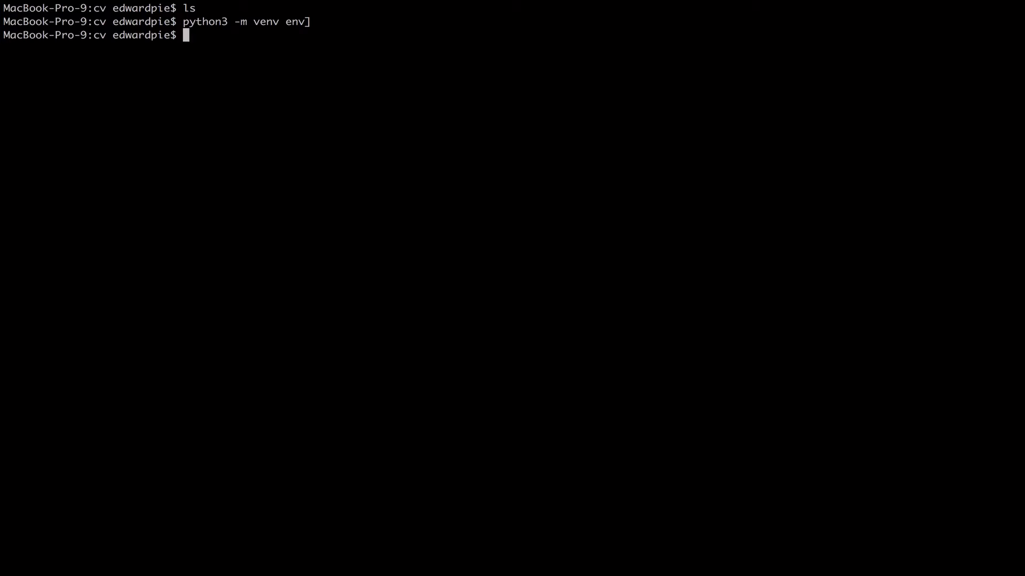
List the cv folder to confirm the environment exists, then clear the screen.
{"action": "key", "text": "Return"}
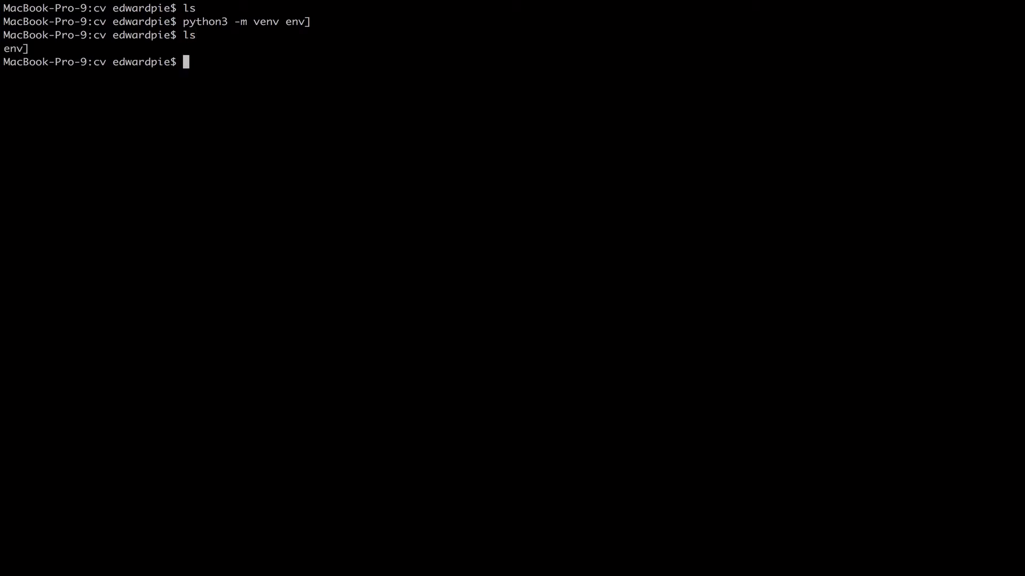
{"action": "type", "text": "cle"}
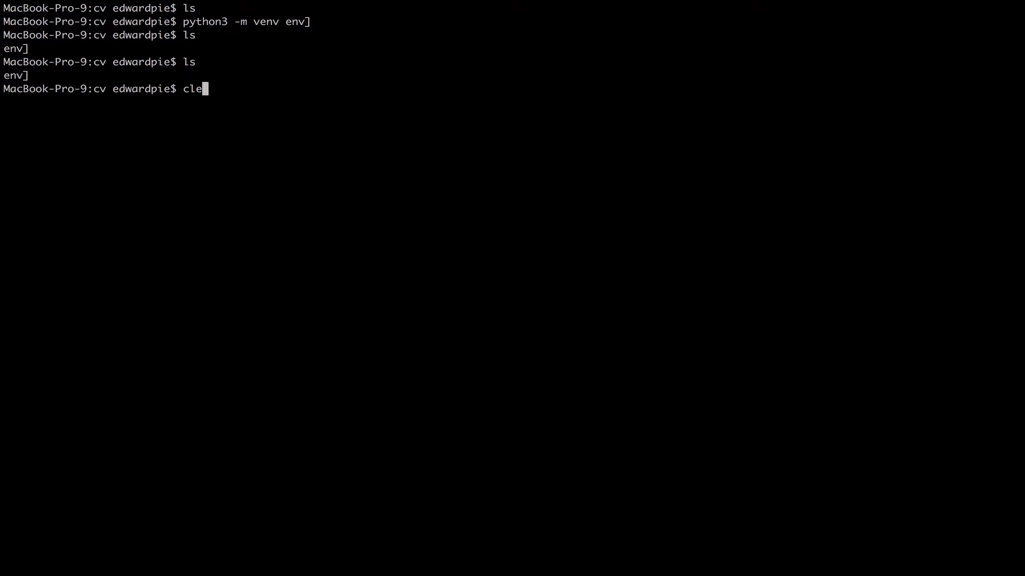
{"action": "type", "text": "ar"}
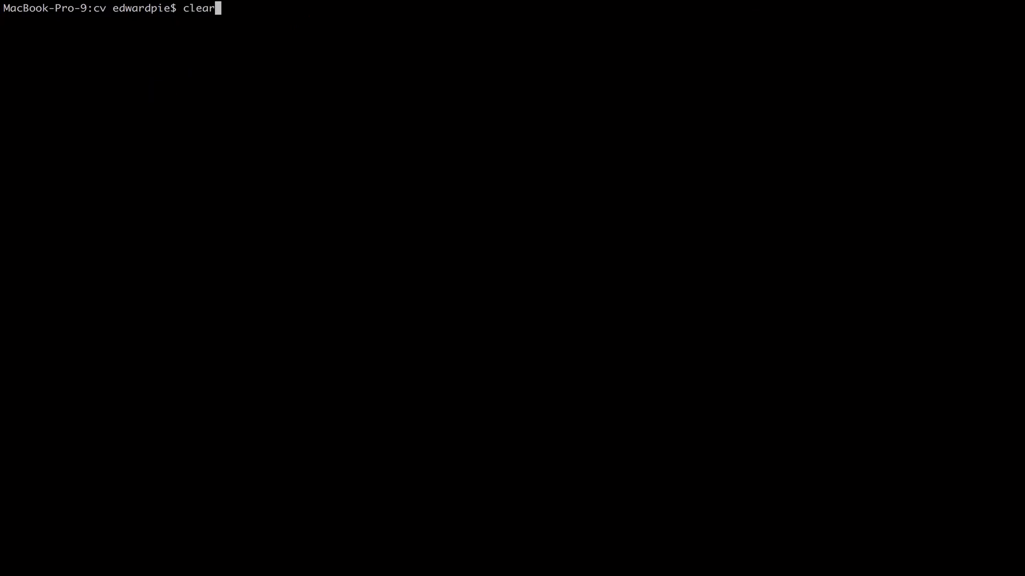
Delete the mistyped env folder with rm -rf env.
{"action": "type", "text": "python3 -m venv env]"}
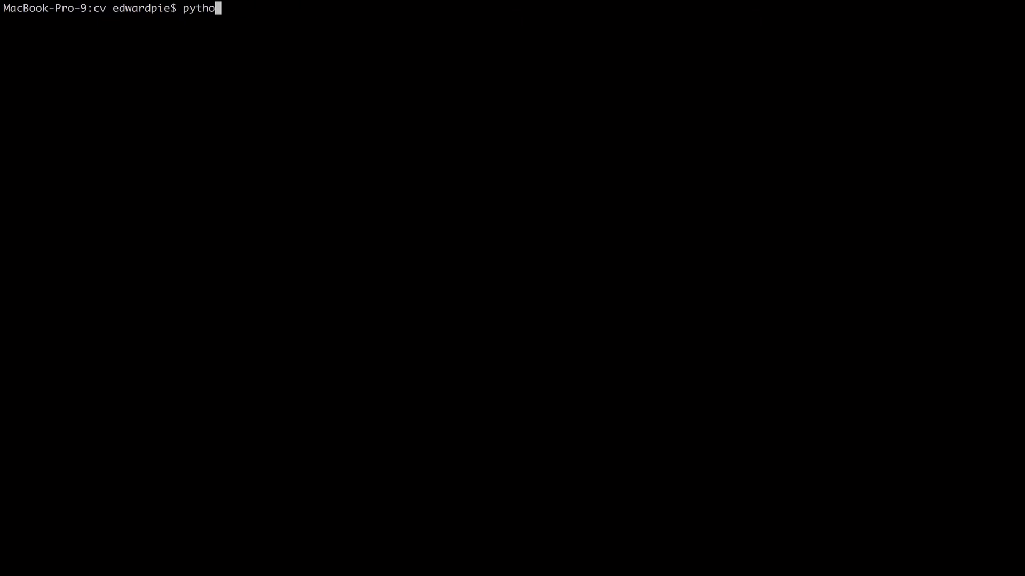
{"action": "type", "text": "rm"}
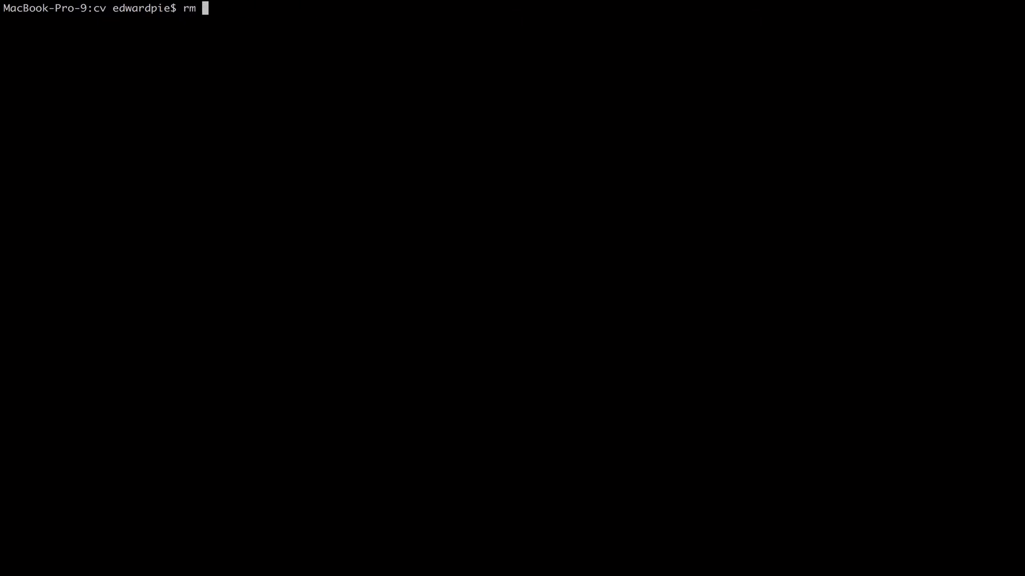
{"action": "type", "text": "-rf env"}
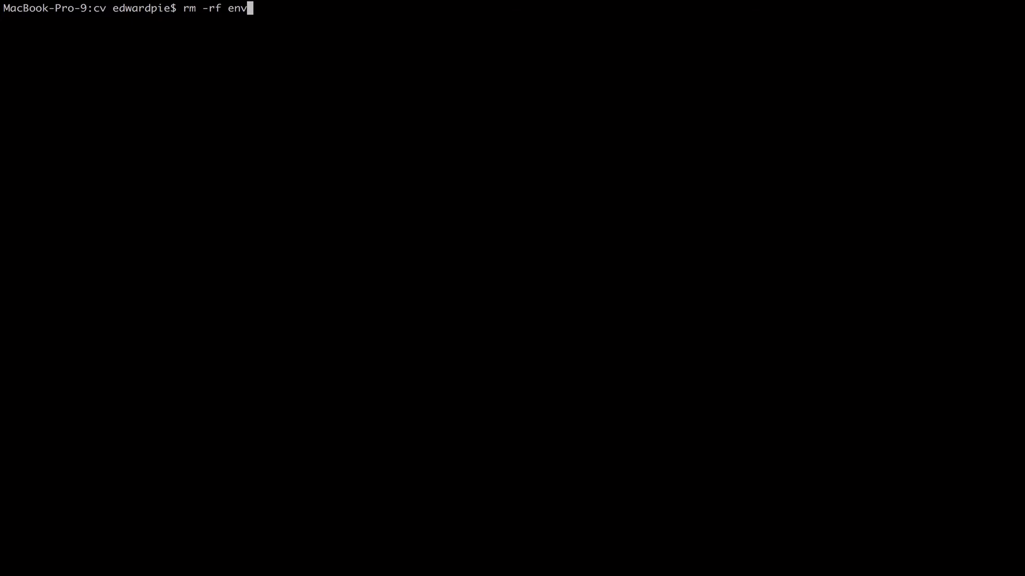
{"action": "key", "text": "Return"}
{"action": "type", "text": "ls"}
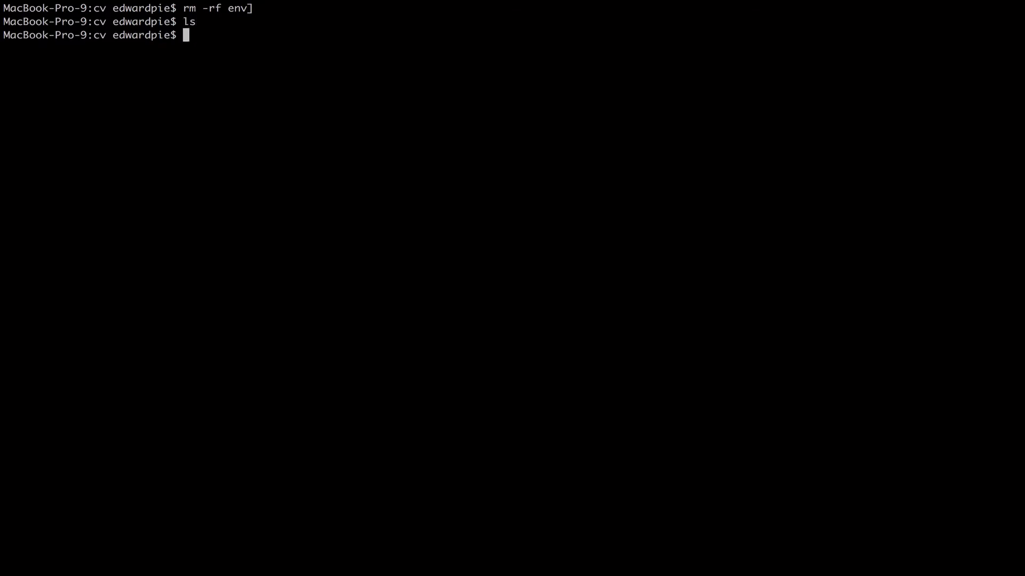
Recreate the virtual environment correctly named env with python3 -m venv env.
{"action": "type", "text": "python"}
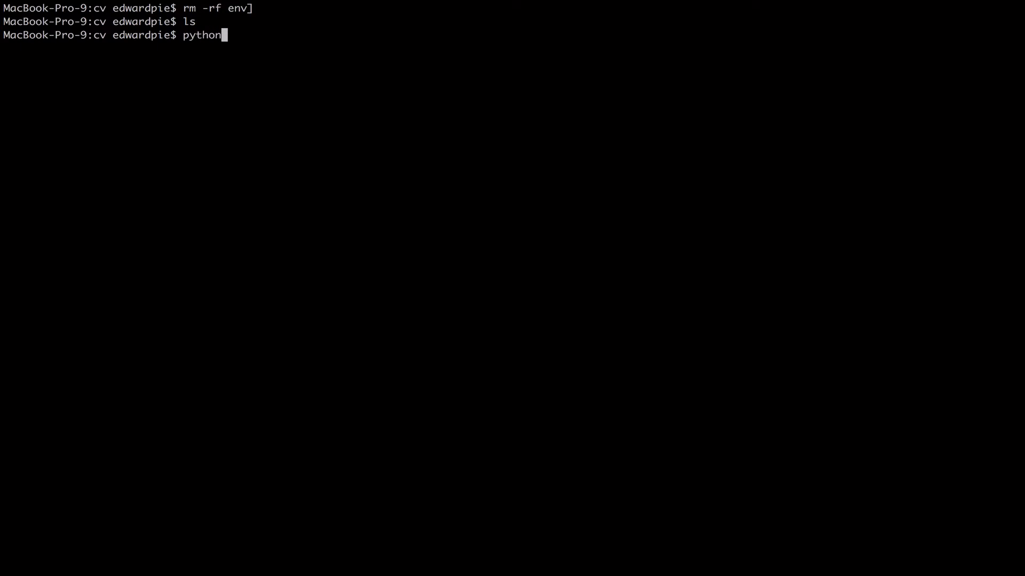
{"action": "type", "text": "3 -m venv env"}
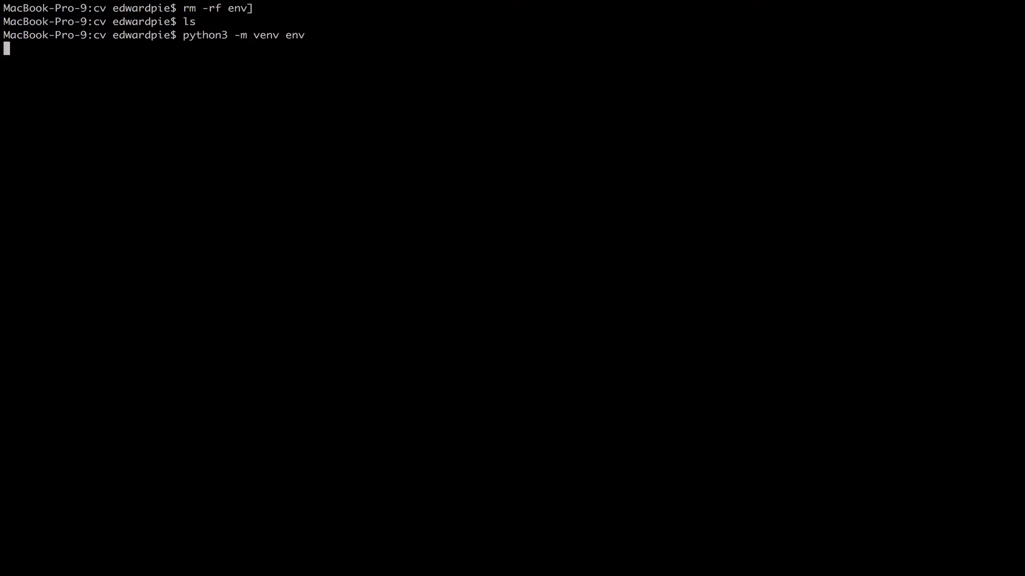
{"action": "key", "text": "Return"}
{"action": "type", "text": "l"}
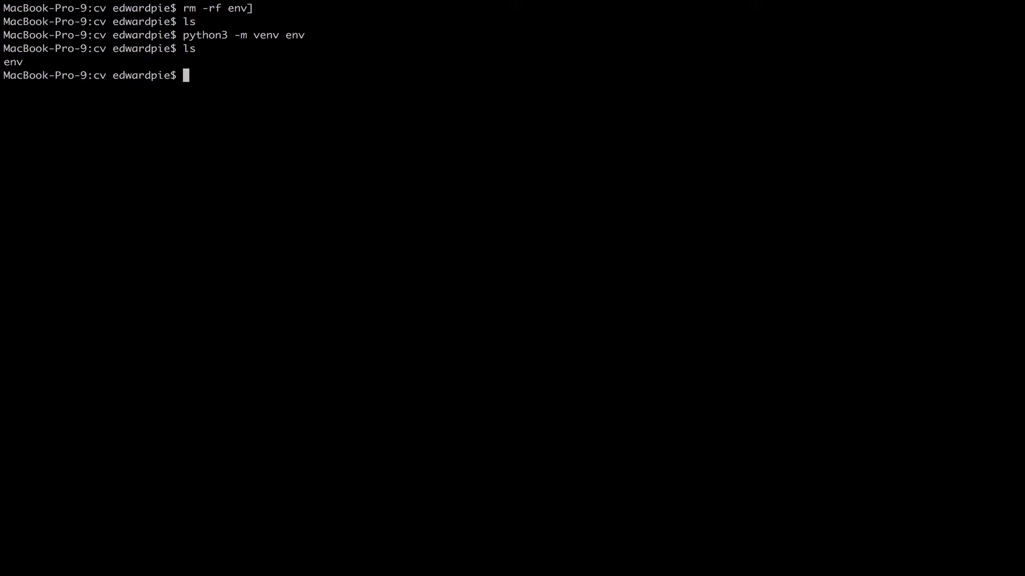
{"action": "type", "text": "sou"}
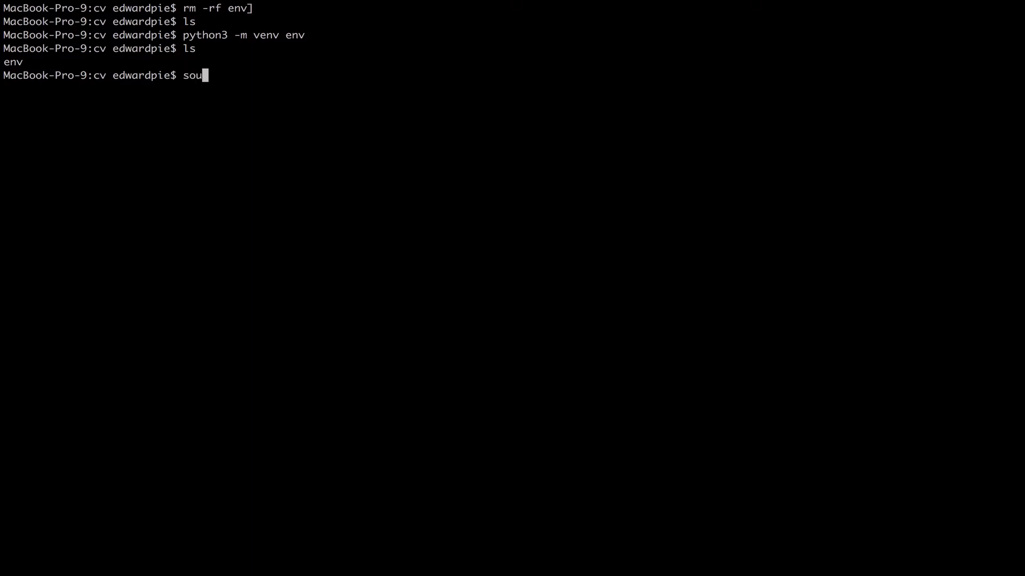
Activate the env environment via source env/bin/activate so the prompt shows (env).
{"action": "type", "text": "rce env/bin/ac"}
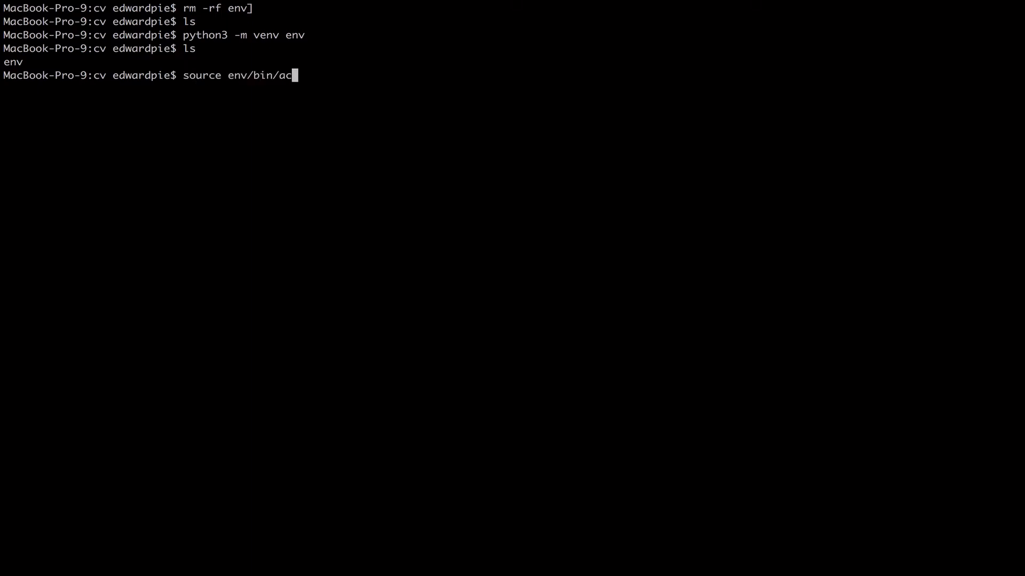
{"action": "key", "text": "Return"}
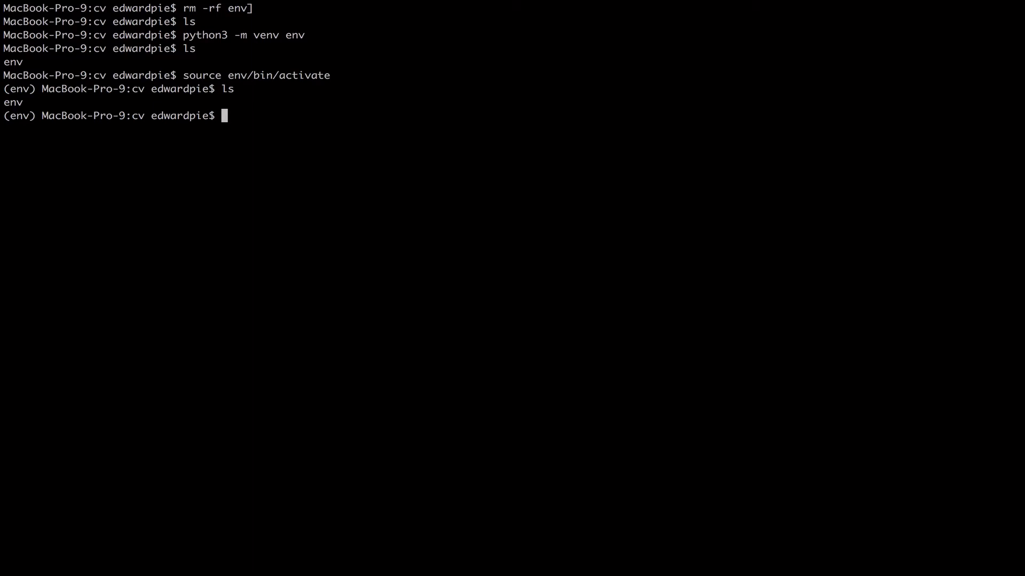
{"action": "type", "text": "pip"}
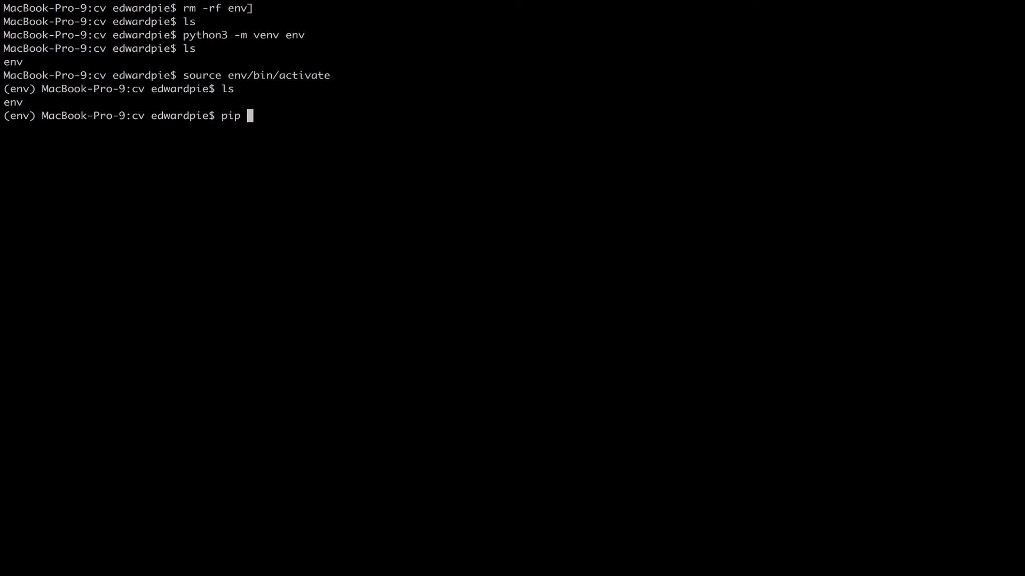
Install numpy into the env environment with pip.
{"action": "type", "text": "num"}
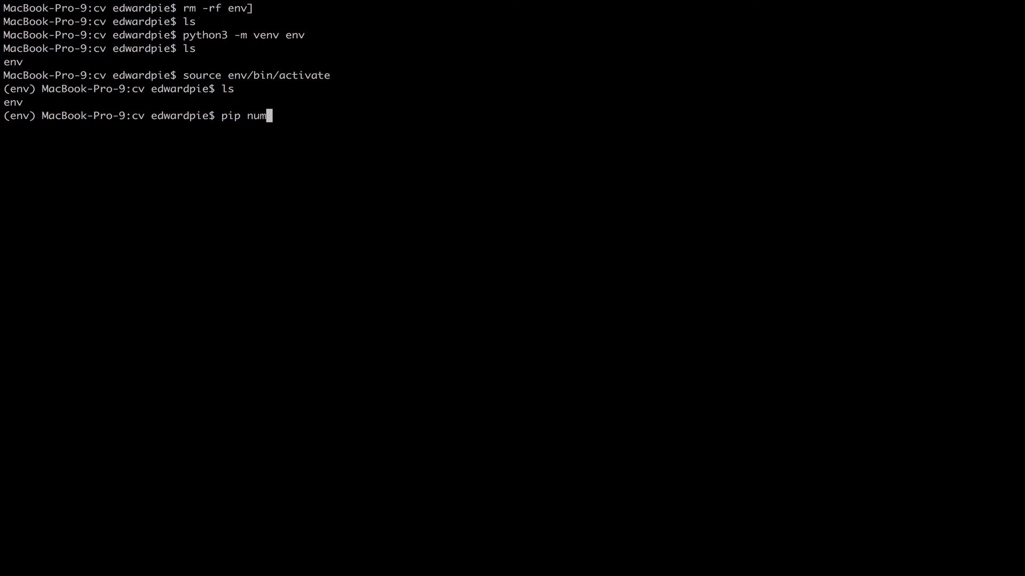
{"action": "key", "text": "Backspace"}
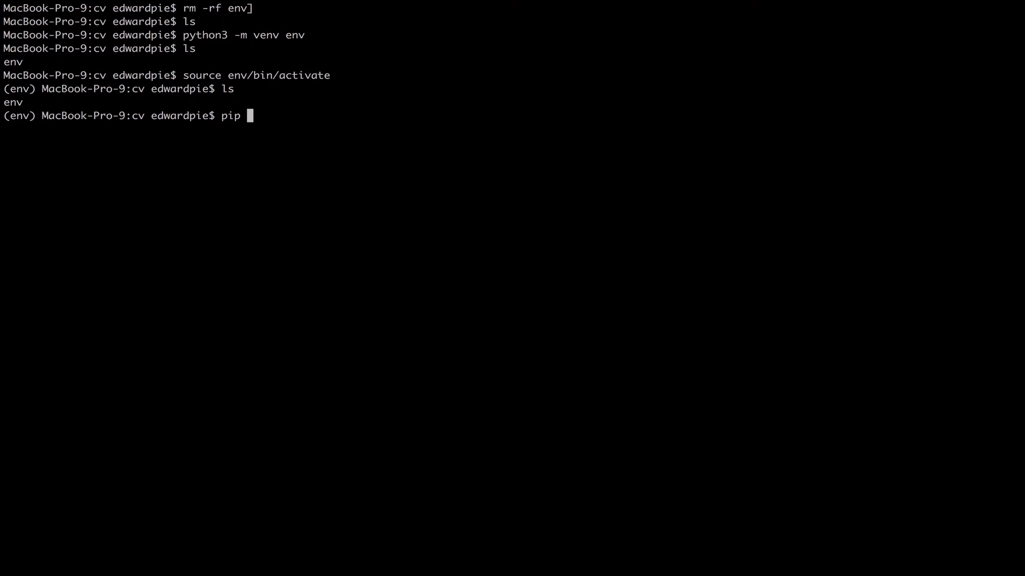
{"action": "type", "text": "install numpy"}
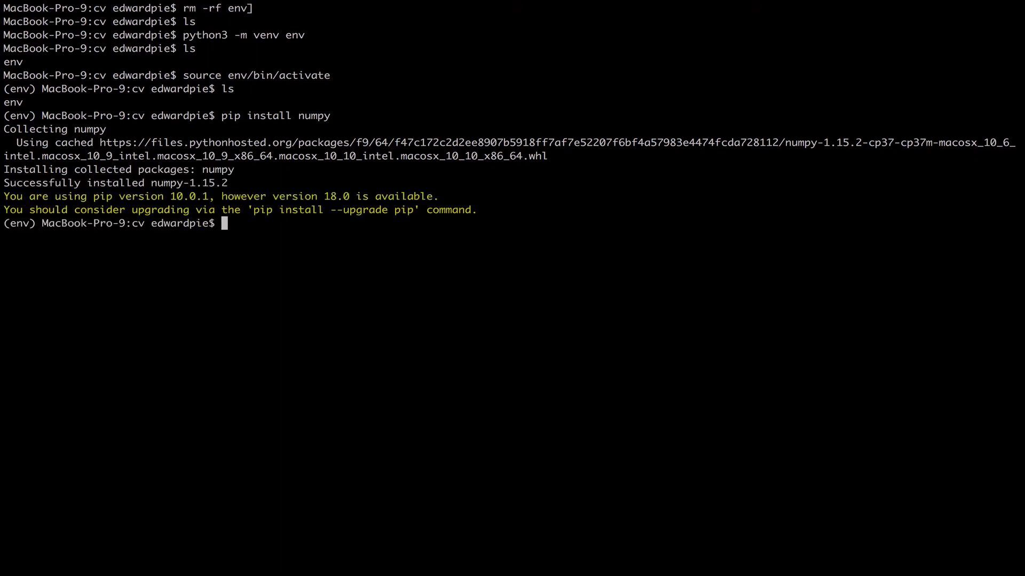
Install matplotlib into the env environment with pip.
{"action": "type", "text": "pip inst"}
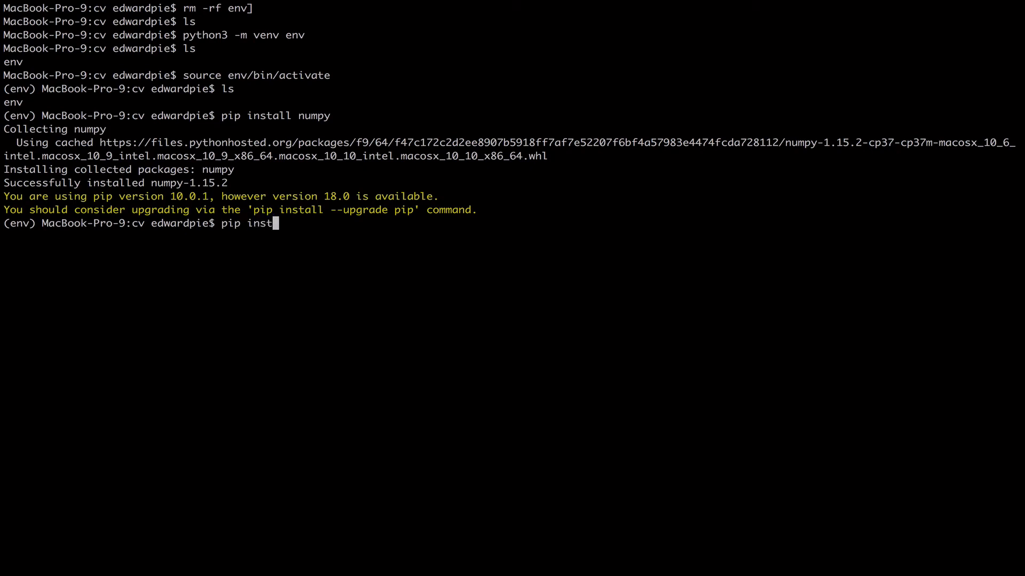
{"action": "type", "text": "all matplotlib"}
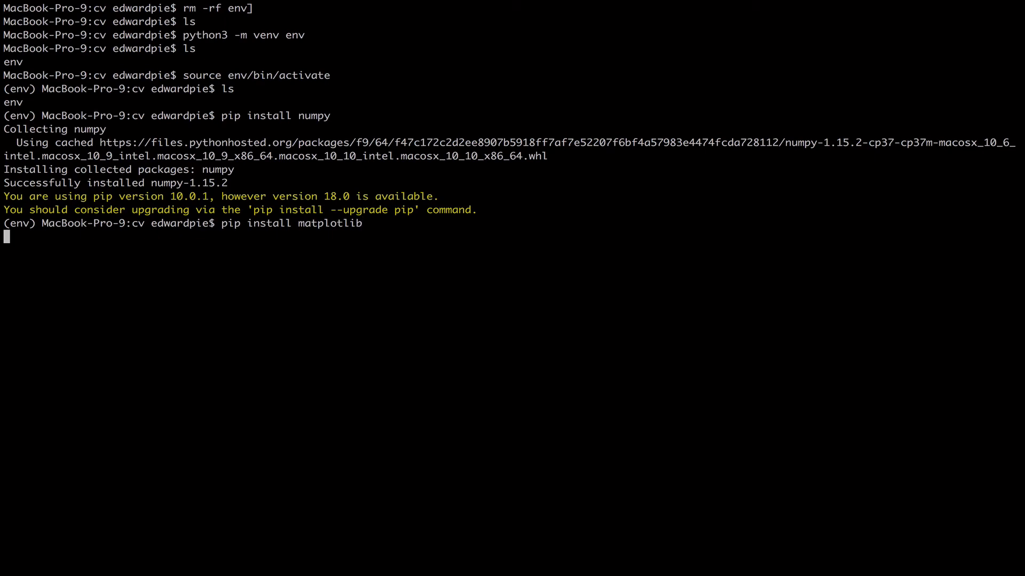
{"action": "key", "text": "Return"}
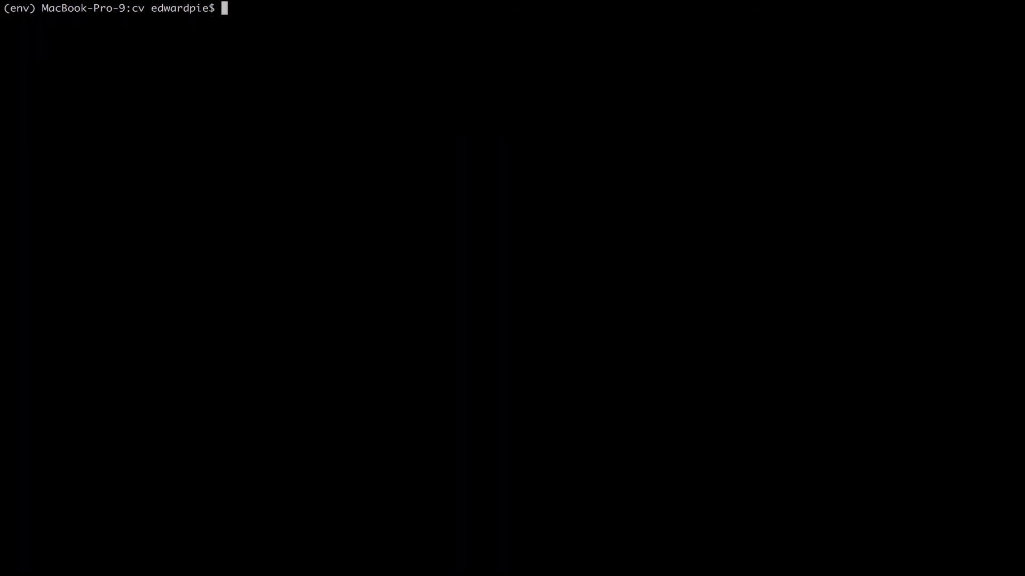
Install opencv-python into the env environment with pip.
{"action": "type", "text": "pip install"}
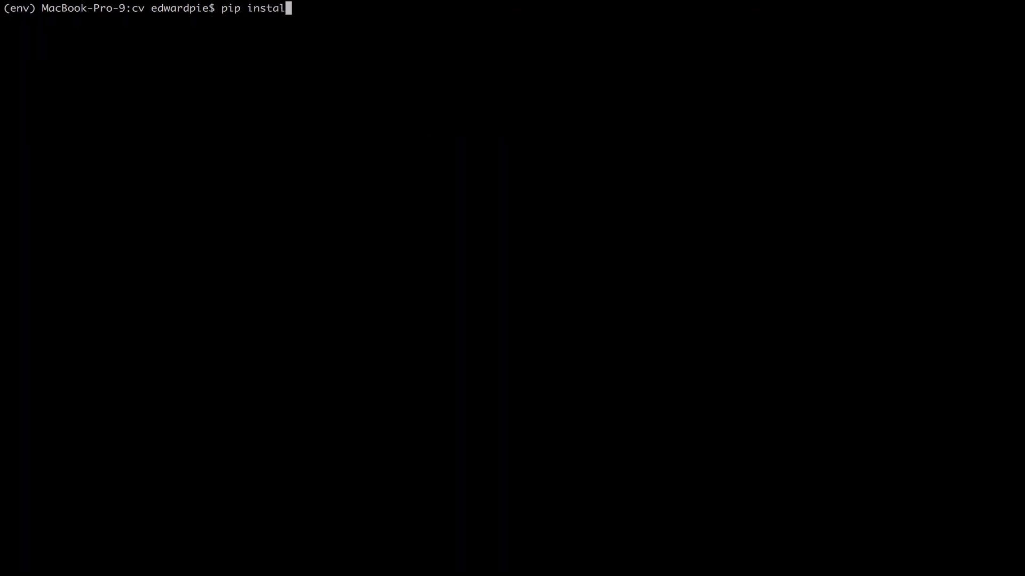
{"action": "type", "text": "open"}
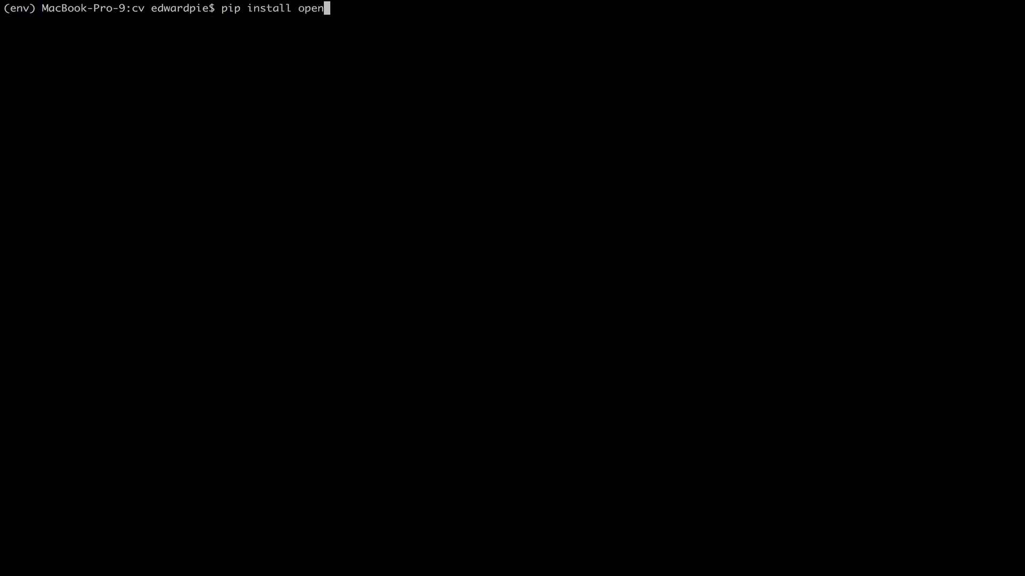
{"action": "type", "text": "cv-pyth"}
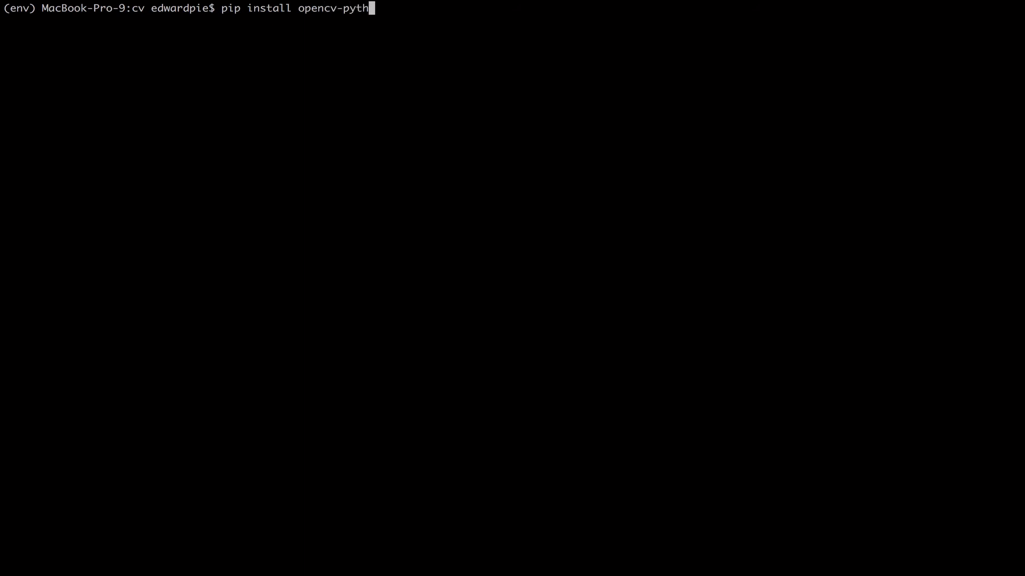
{"action": "key", "text": "Return"}
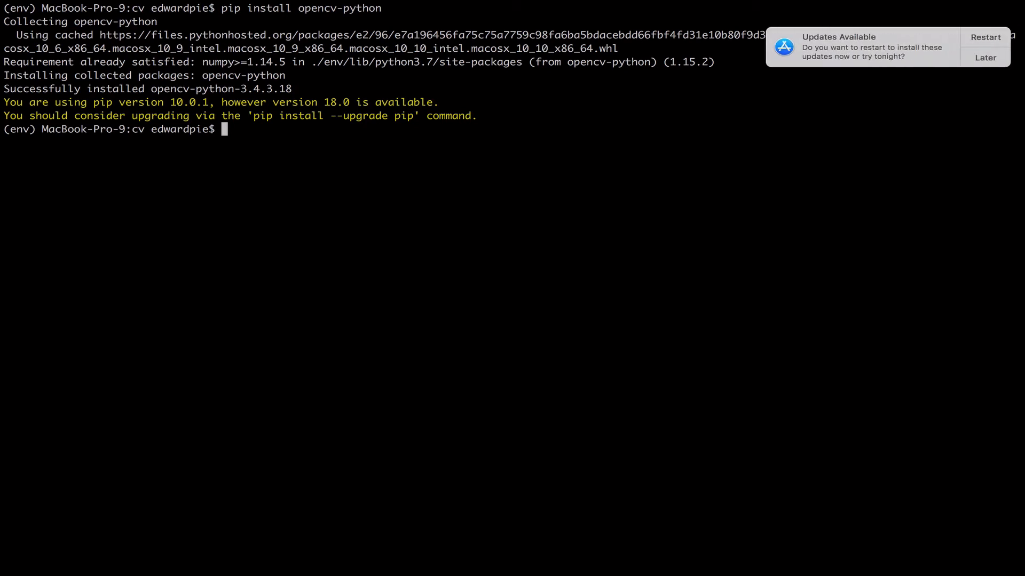
Install opencv-contrib-python into the env environment with pip.
{"action": "type", "text": "pip install opencv-python"}
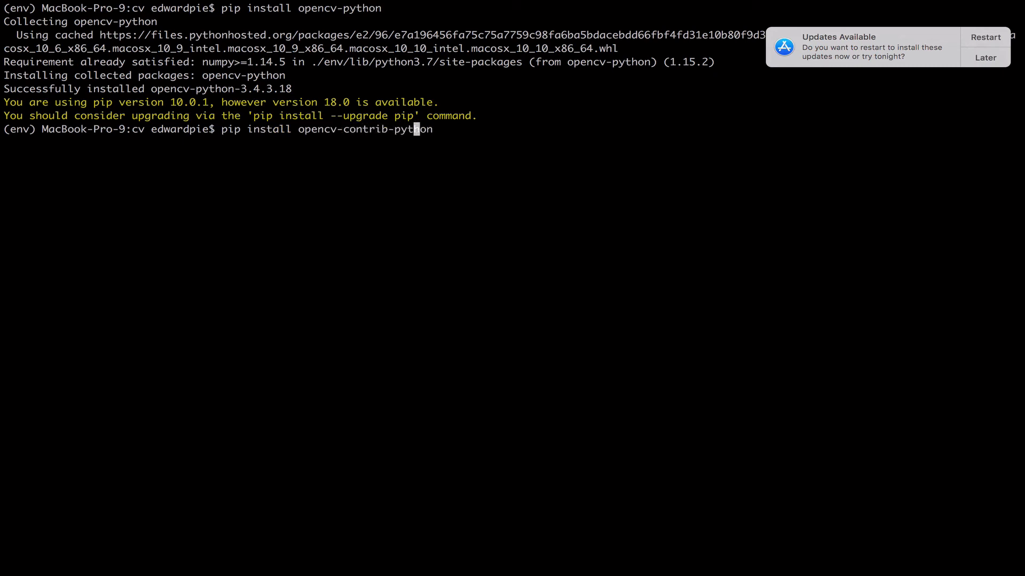
{"action": "key", "text": "Return"}
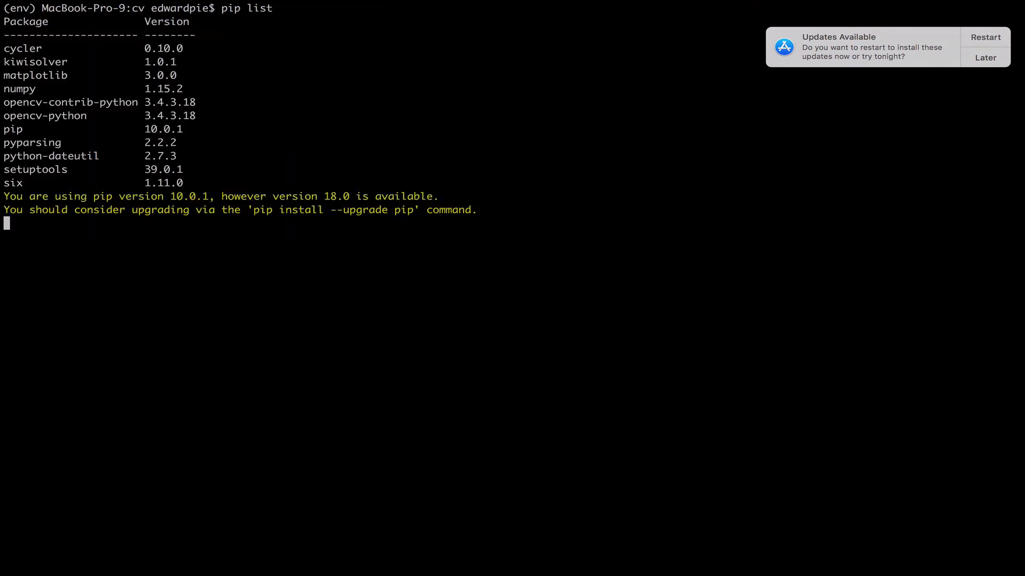
Run pip list showing numpy, matplotlib, opencv-python and opencv-contrib-python installed.
{"action": "key", "text": "Return"}
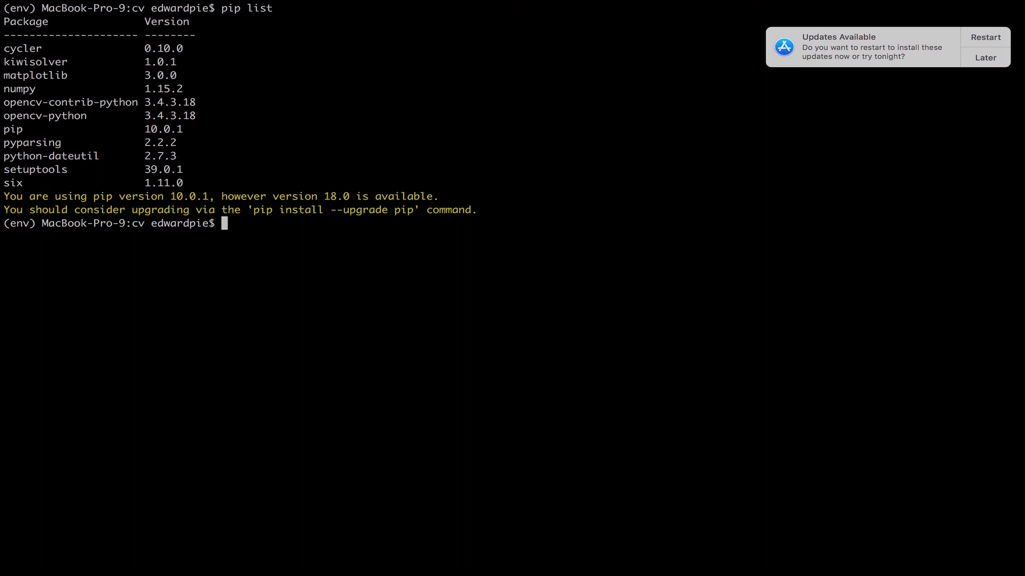